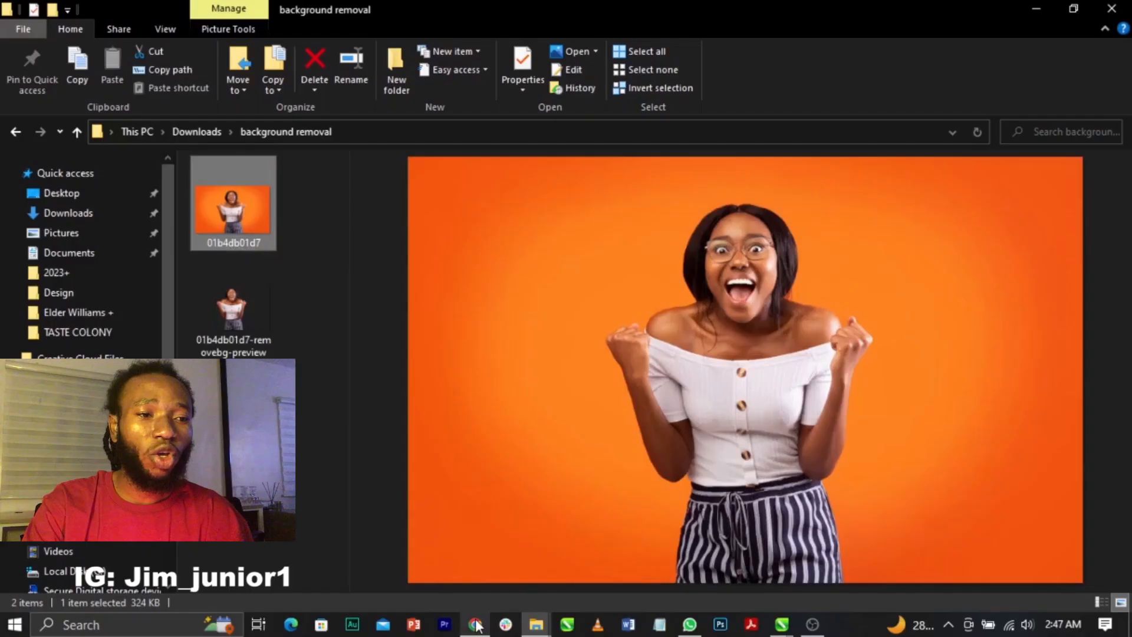
# Switch from the photo preview to Google Chrome on the Google homepage
pyautogui.click(474, 624)
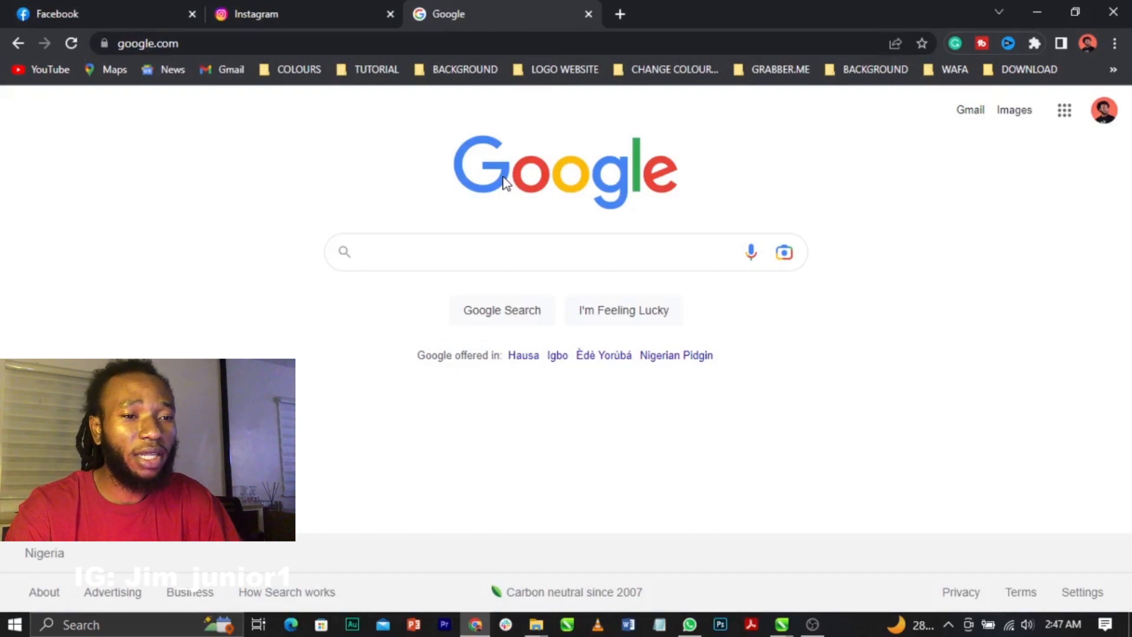
# Search Google for 'background remover online' using the suggestion after typing 'ba'
pyautogui.click(530, 251)
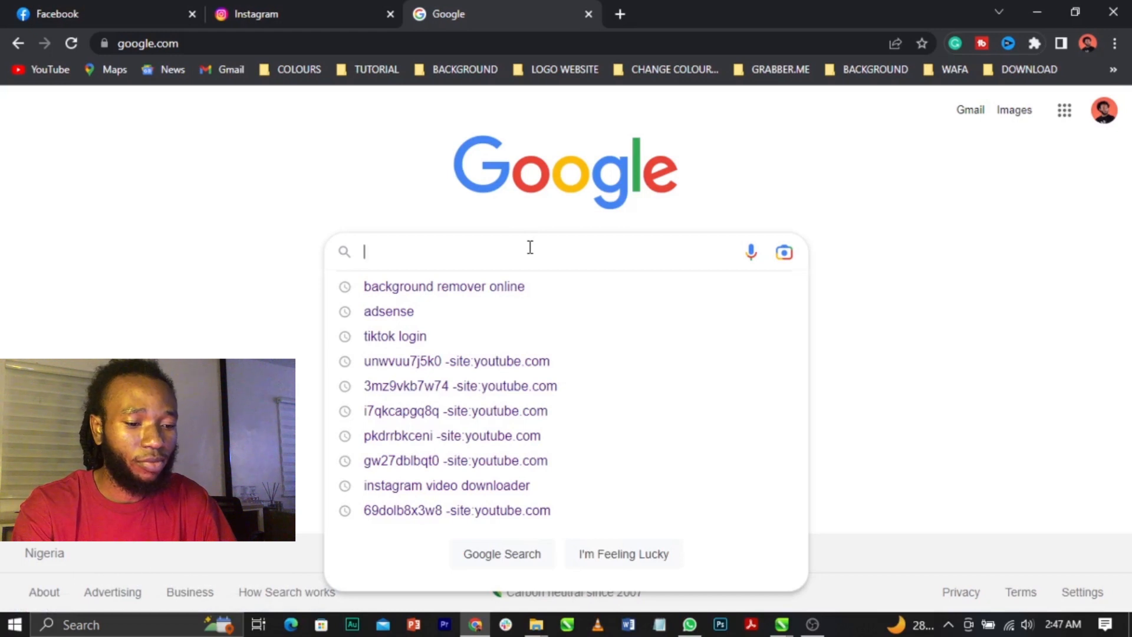
pyautogui.write('ba')
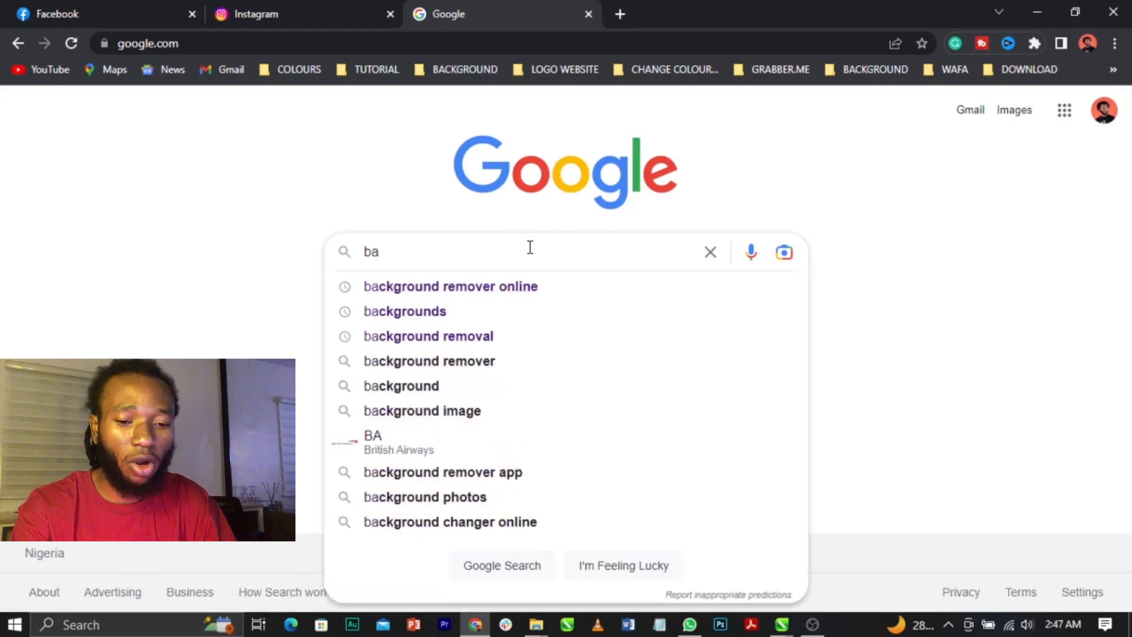
pyautogui.click(450, 286)
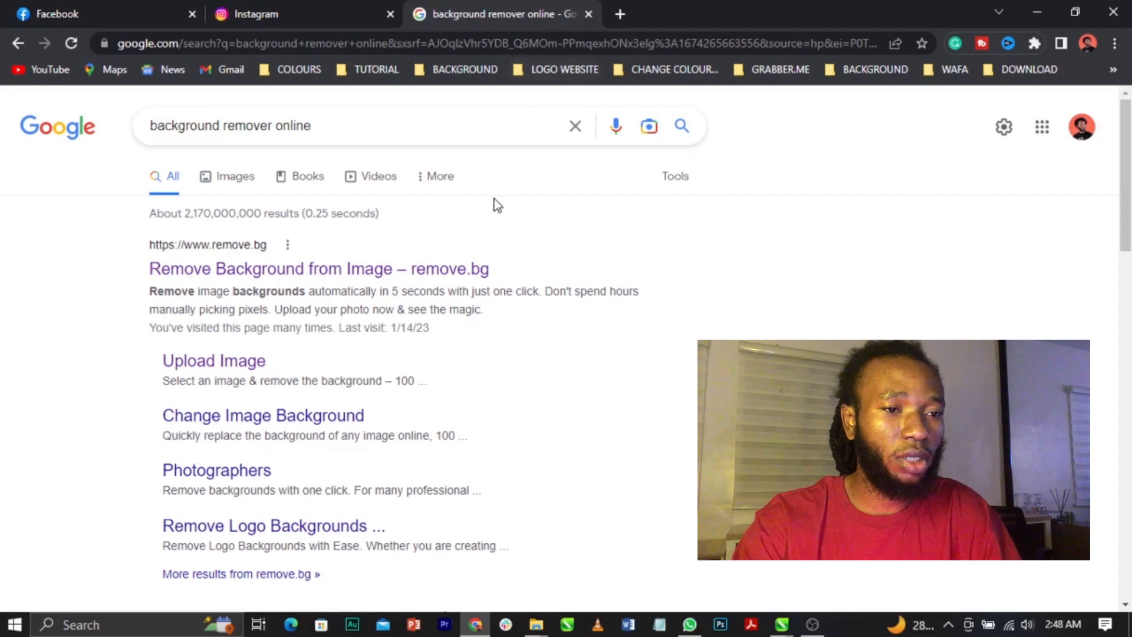
pyautogui.moveTo(268, 267)
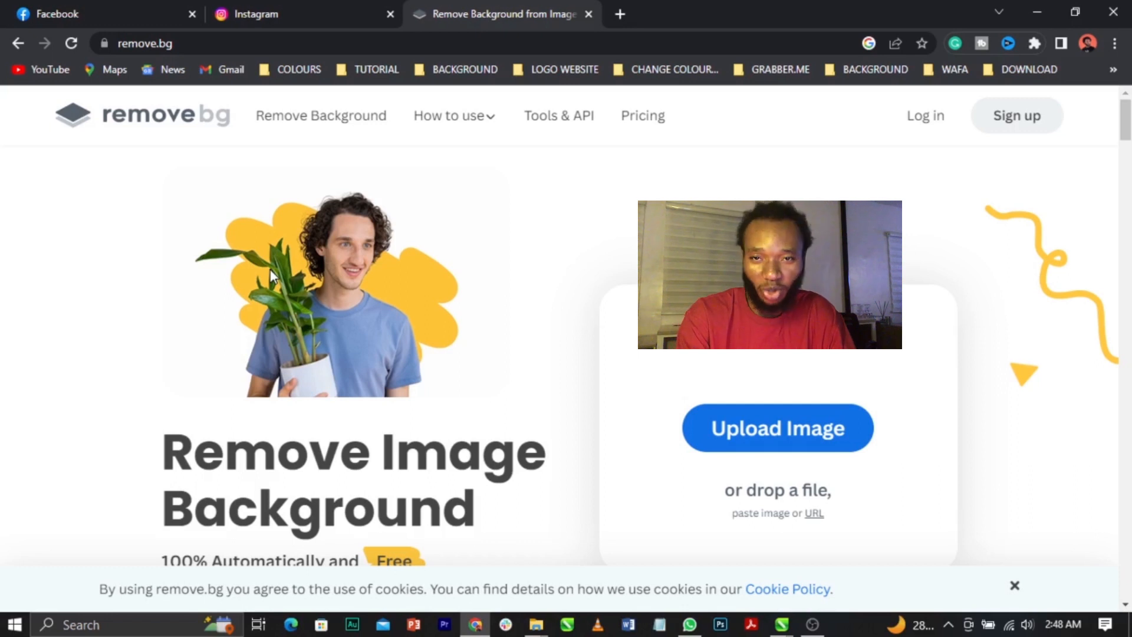
pyautogui.moveTo(605, 501)
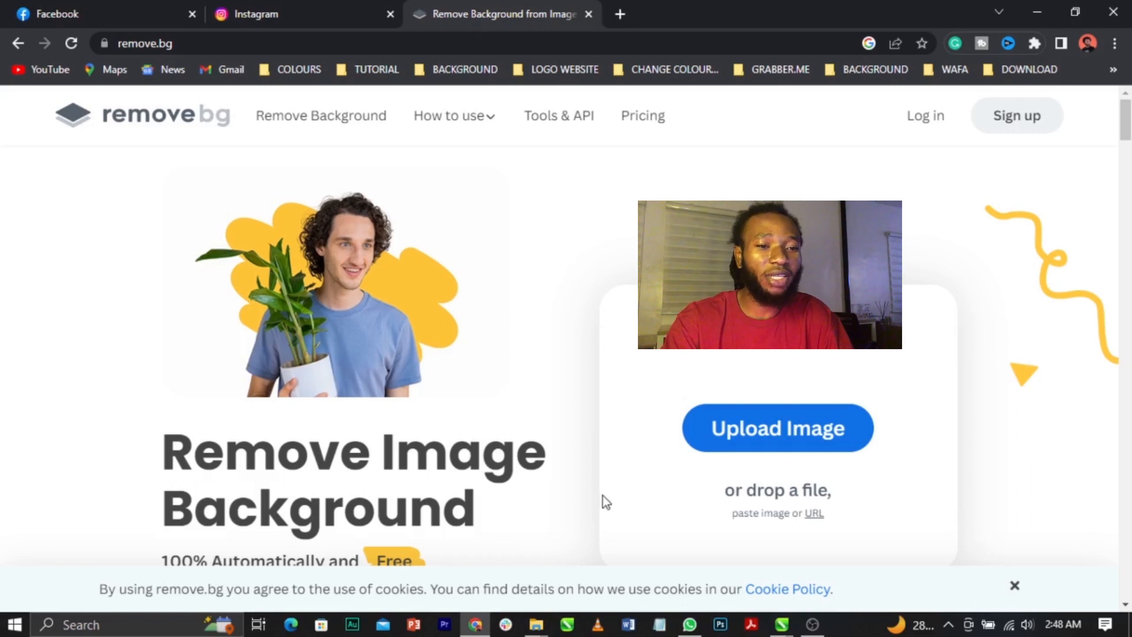
# Scroll through the remove.bg home page and back to the top
pyautogui.scroll(-3)
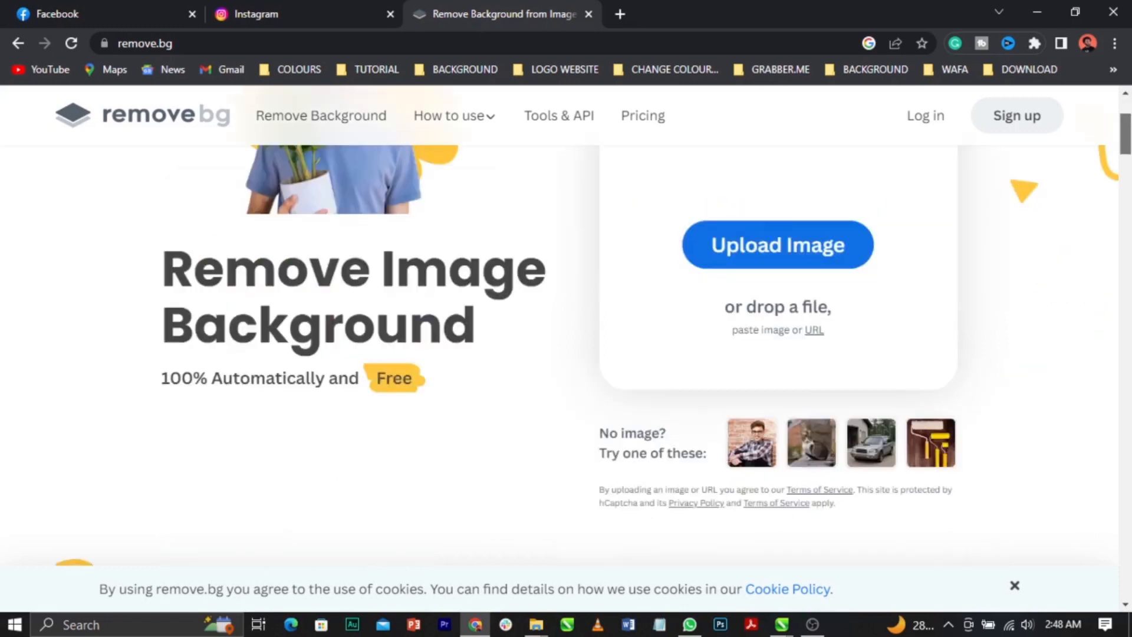
pyautogui.scroll(3)
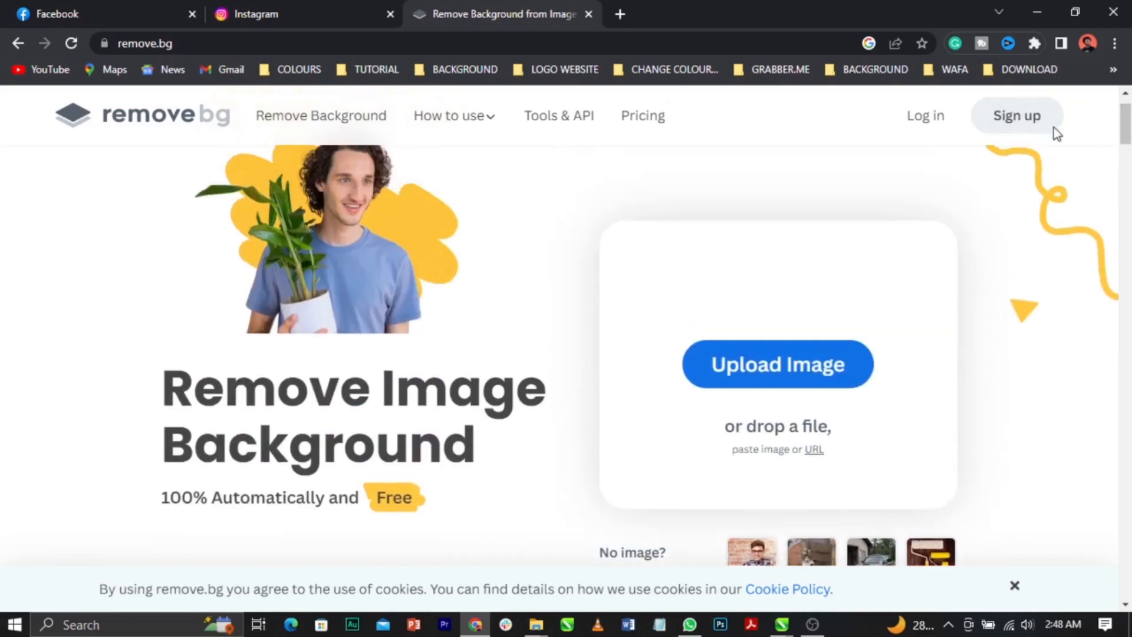
pyautogui.moveTo(816, 280)
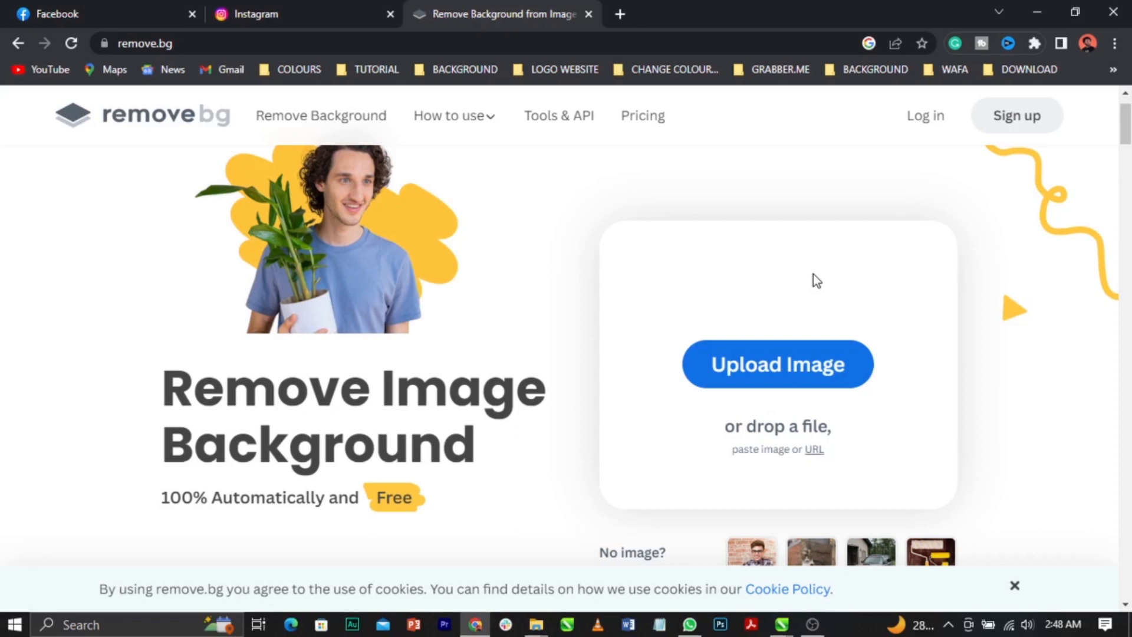
pyautogui.moveTo(778, 372)
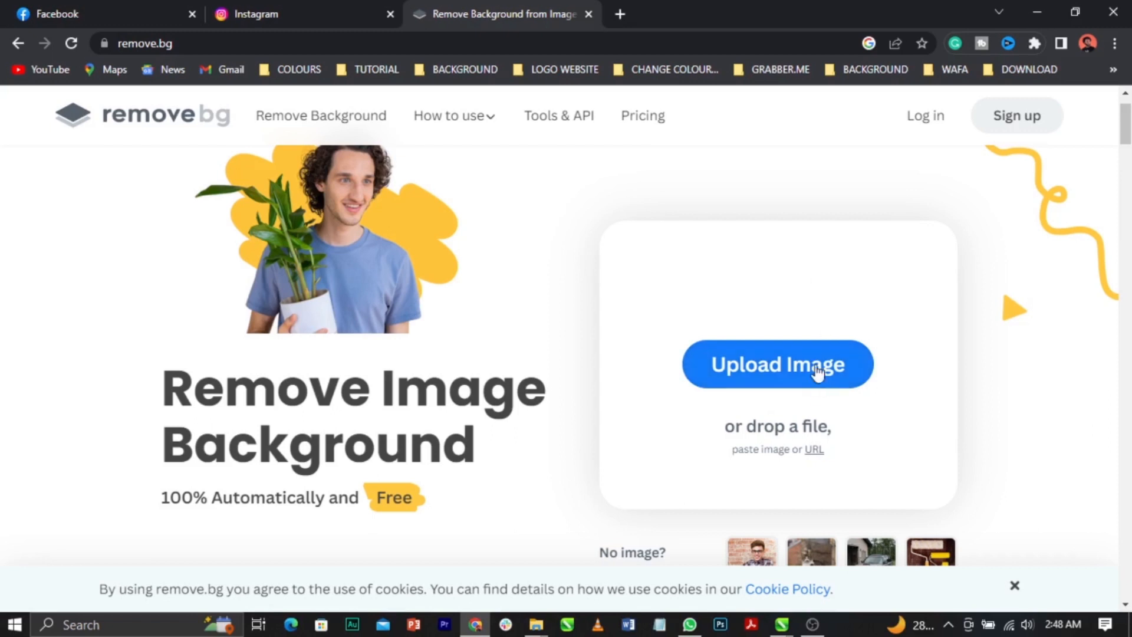
# Upload the orange-background photo 01b4db01d7 to remove.bg
pyautogui.click(777, 364)
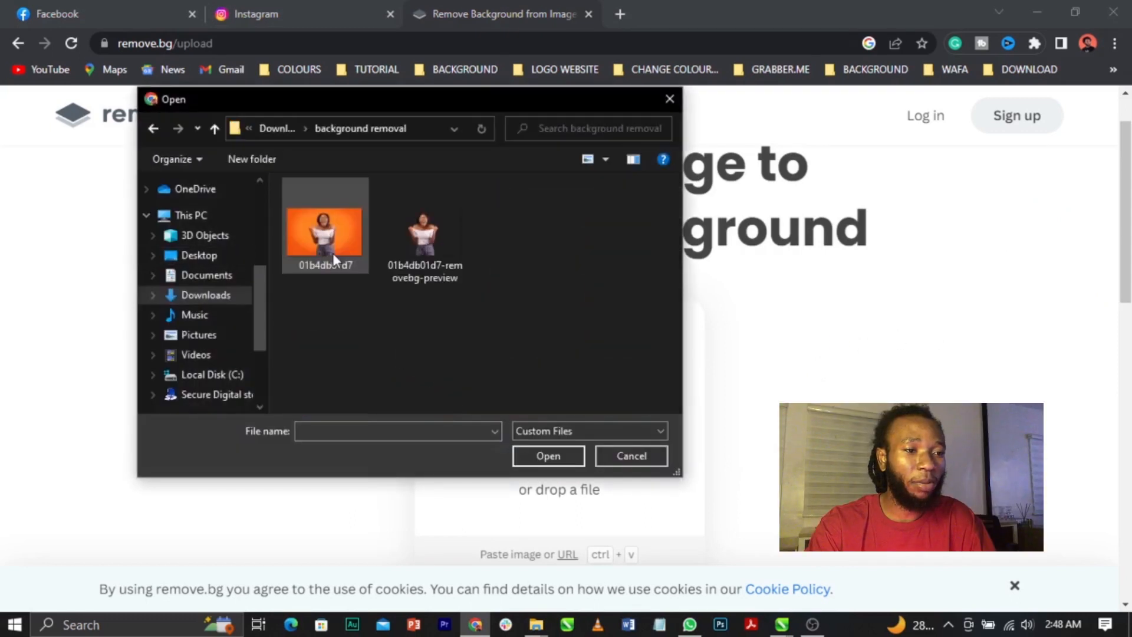
pyautogui.click(324, 228)
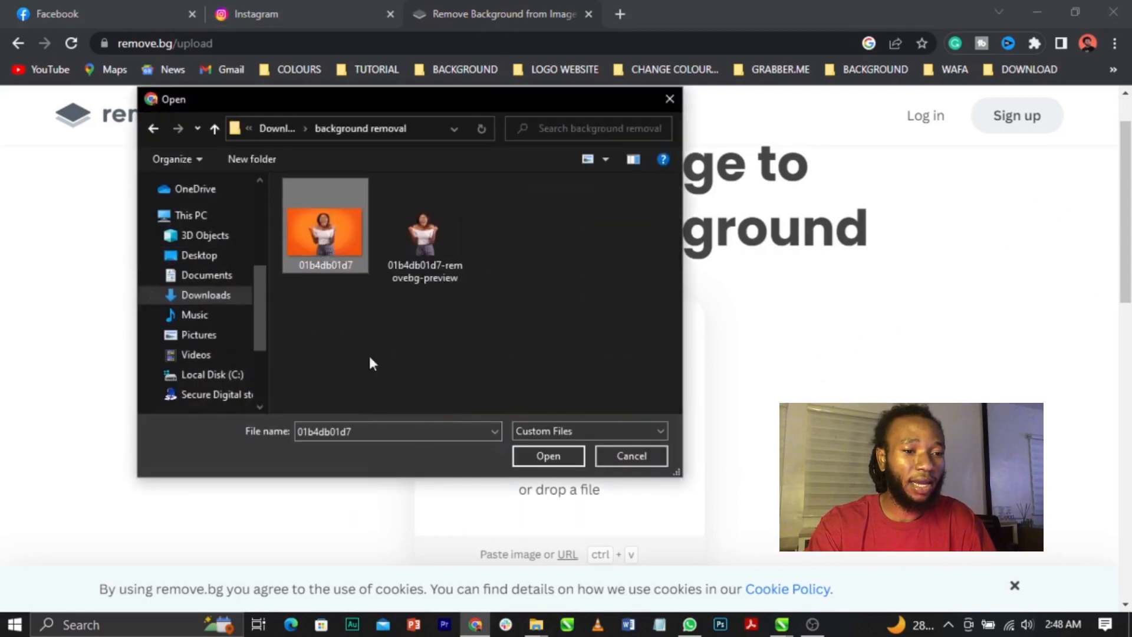
pyautogui.click(547, 455)
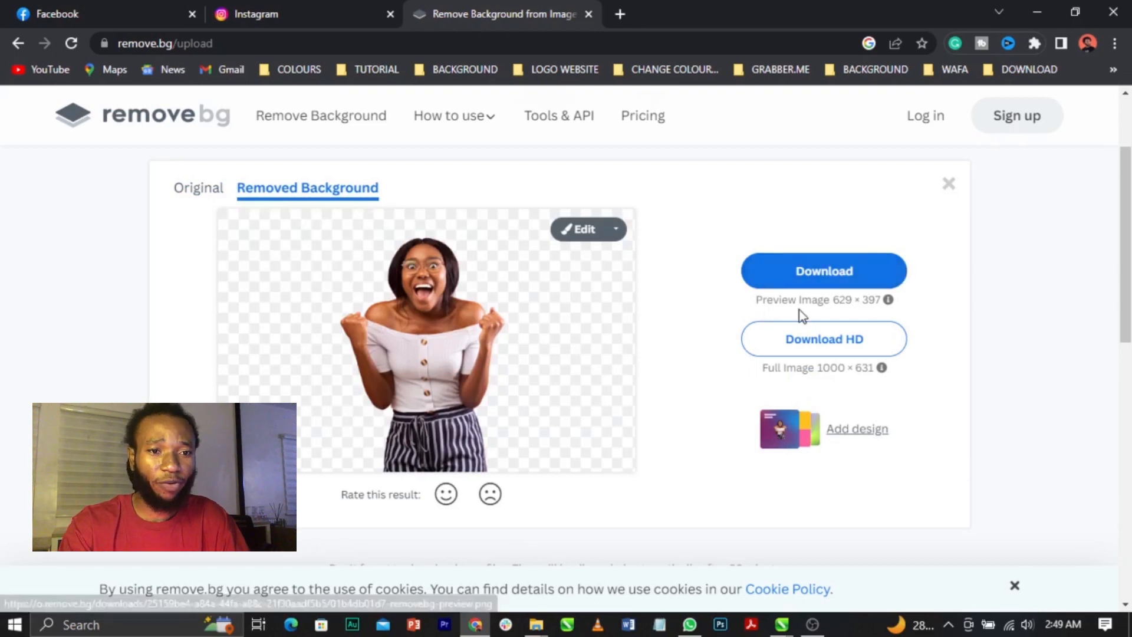
pyautogui.moveTo(775, 370)
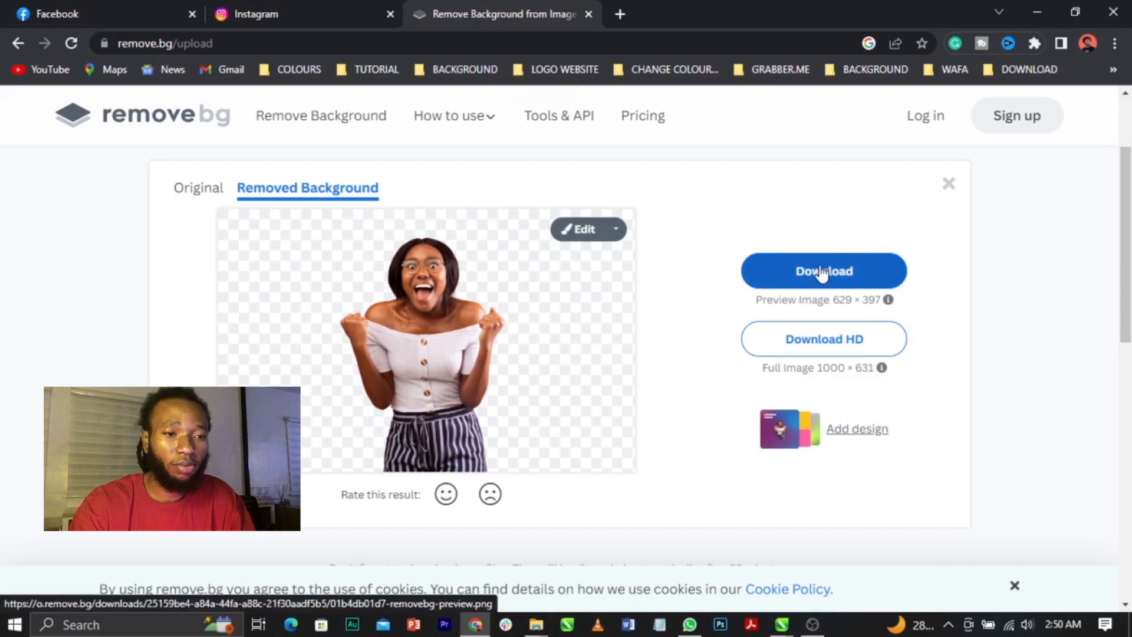
# Download the cutout as 01b4db01d7-removebg-preview PNG
pyautogui.click(823, 271)
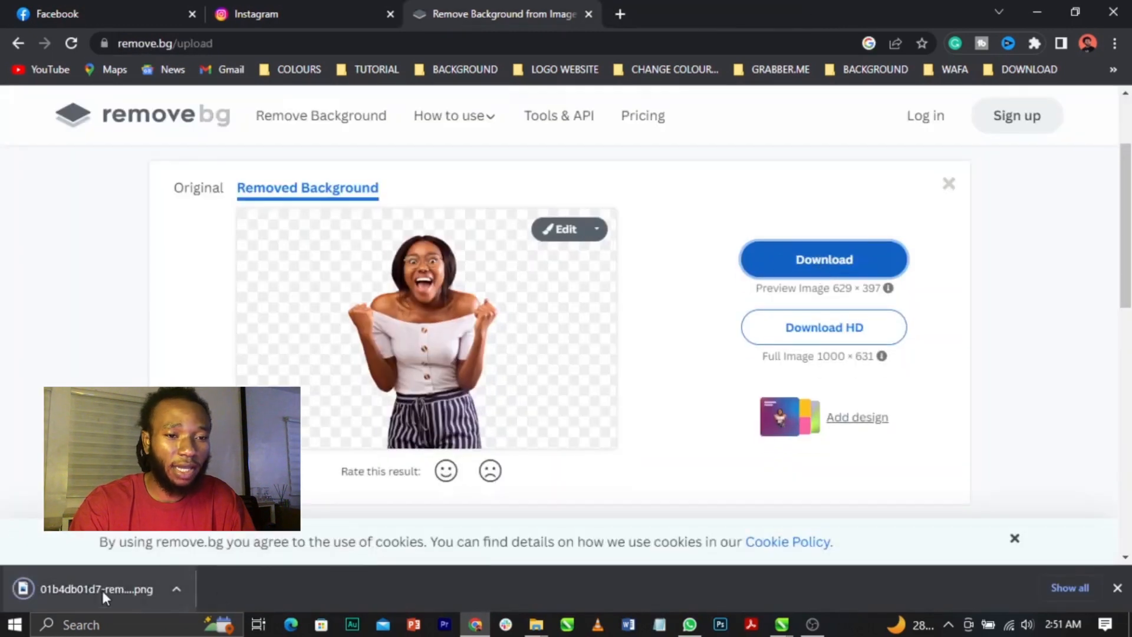
pyautogui.moveTo(1036, 359)
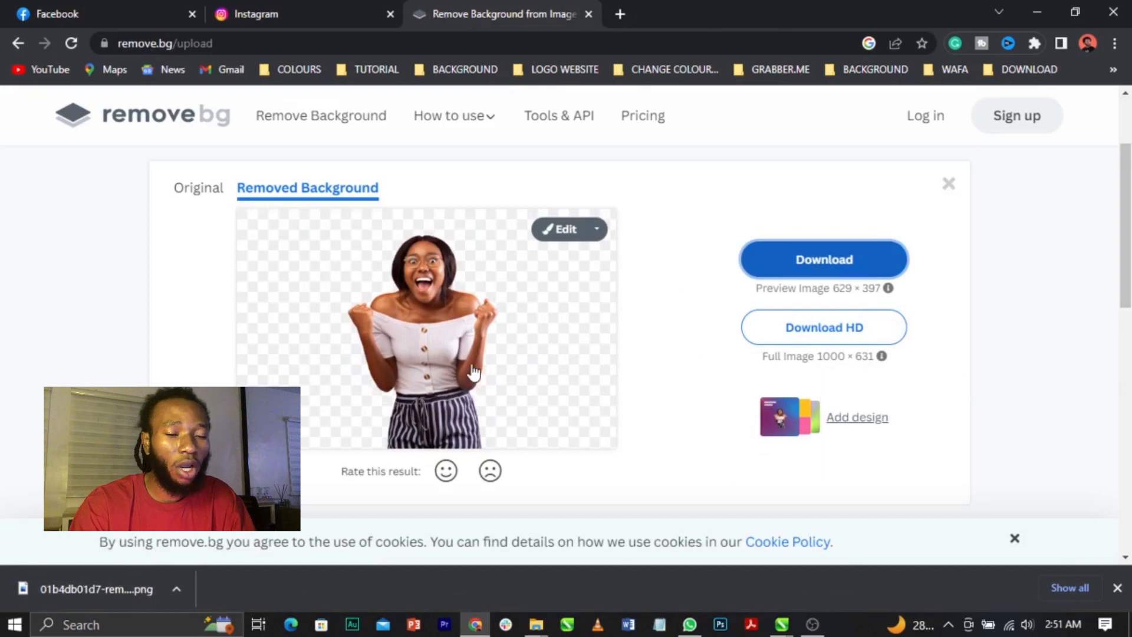
pyautogui.moveTo(823, 327)
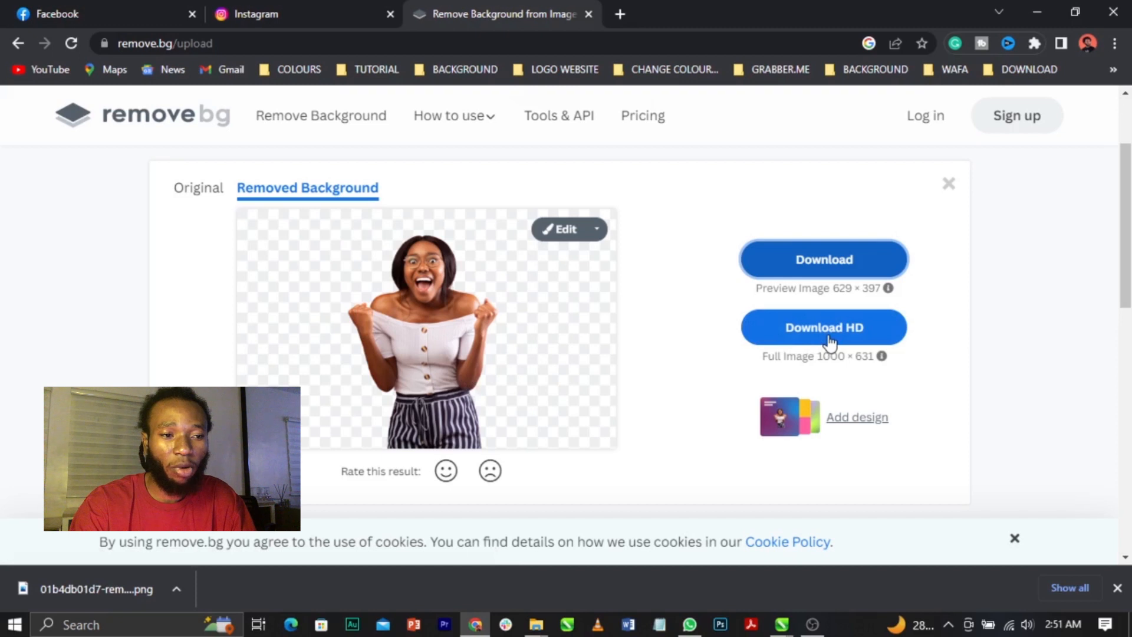
pyautogui.moveTo(894, 326)
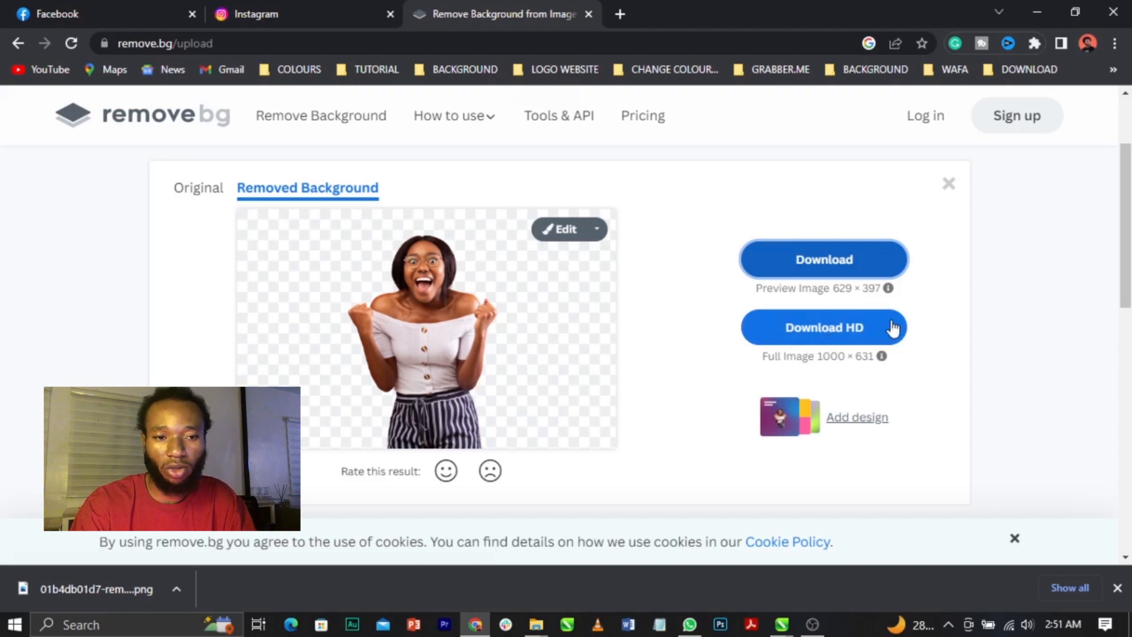
pyautogui.moveTo(968, 383)
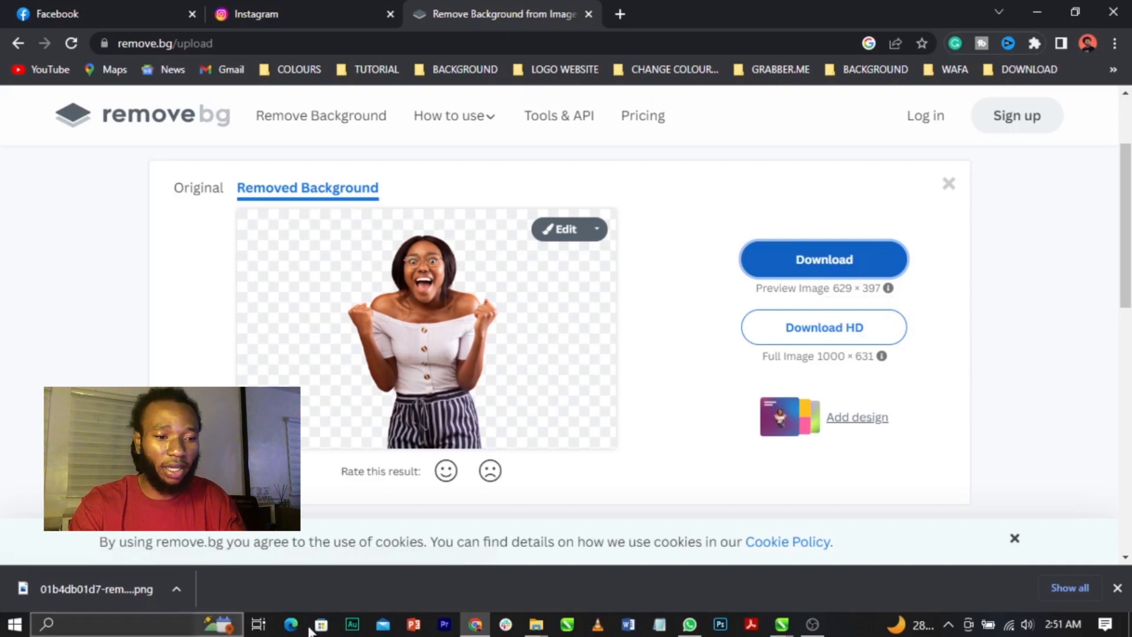
# Preview 01b4db01d7-removebg-preview beside the original in the background removal folder
pyautogui.click(534, 624)
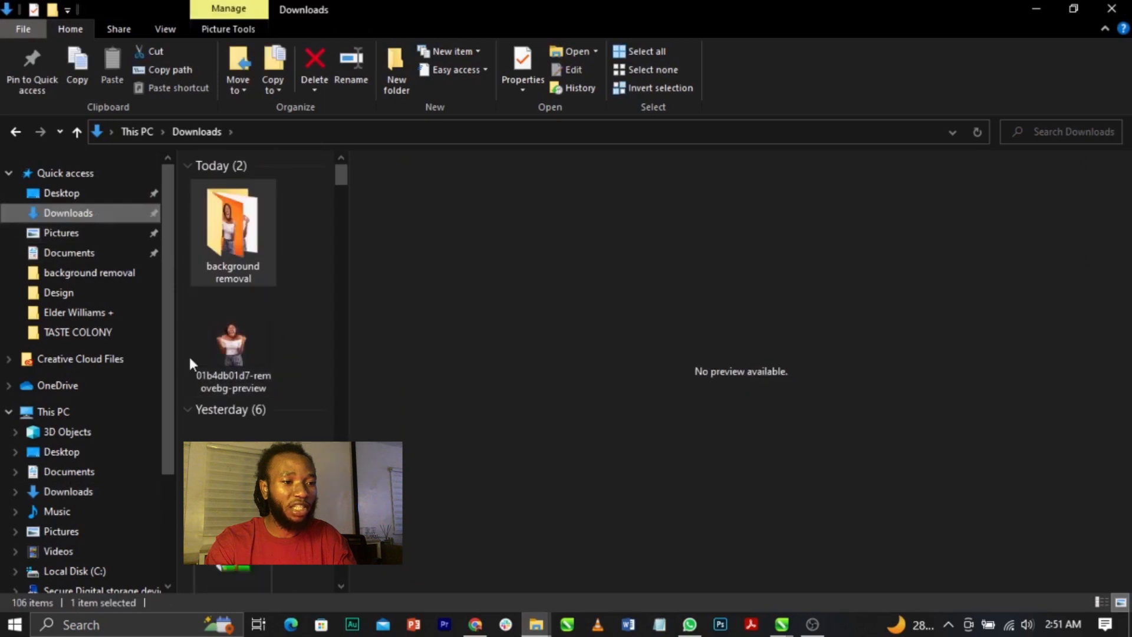
pyautogui.click(232, 339)
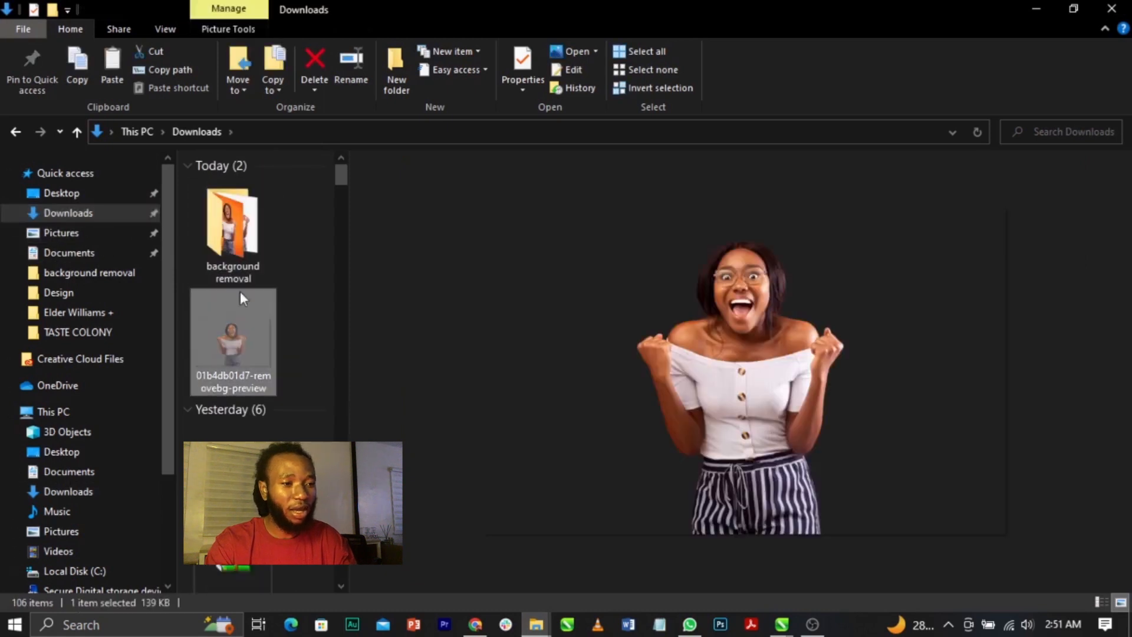
pyautogui.doubleClick(232, 222)
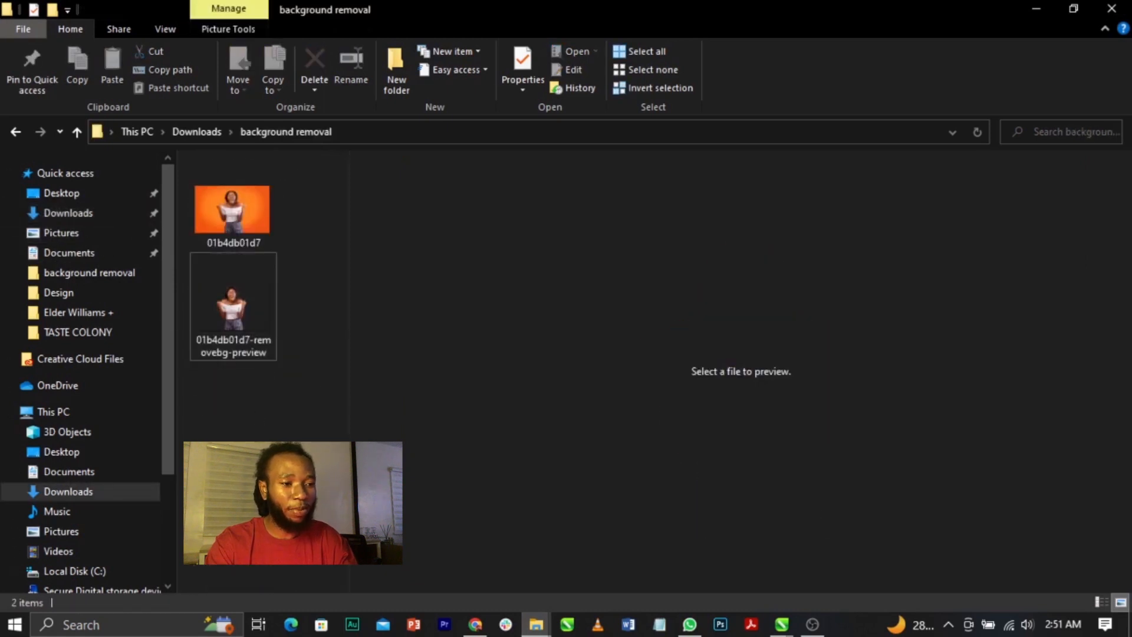
pyautogui.click(232, 264)
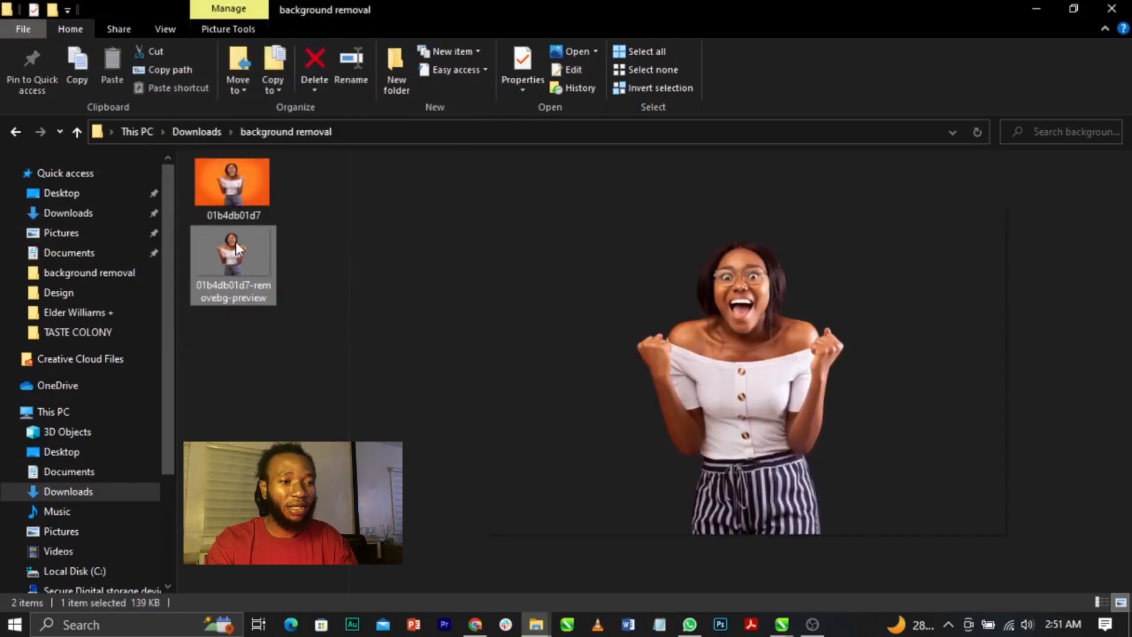
pyautogui.moveTo(241, 253)
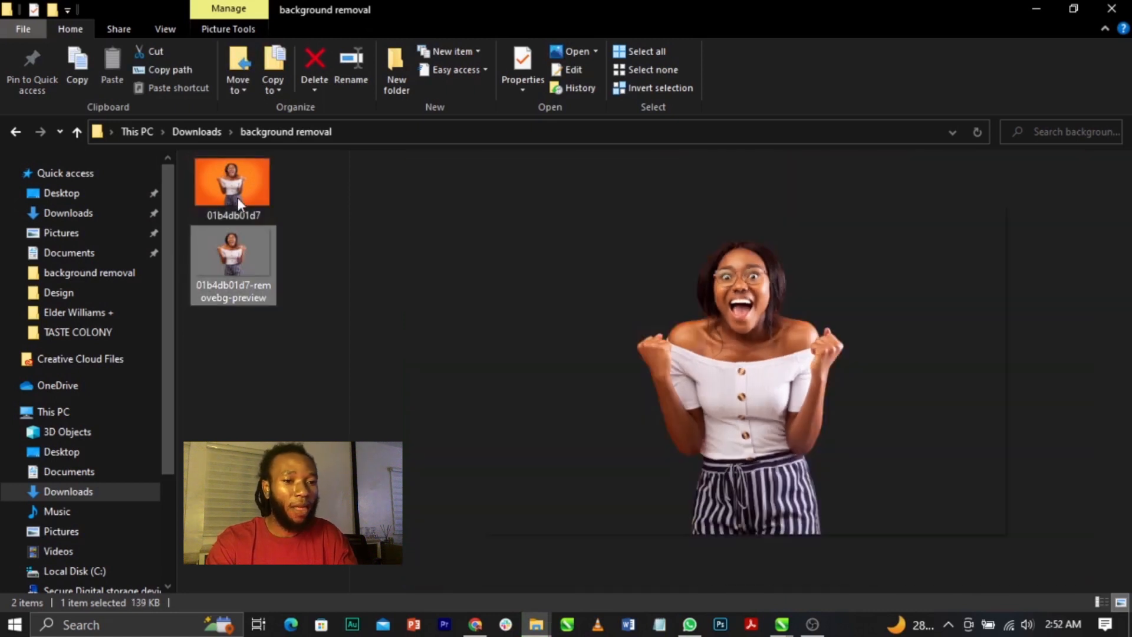
pyautogui.moveTo(240, 272)
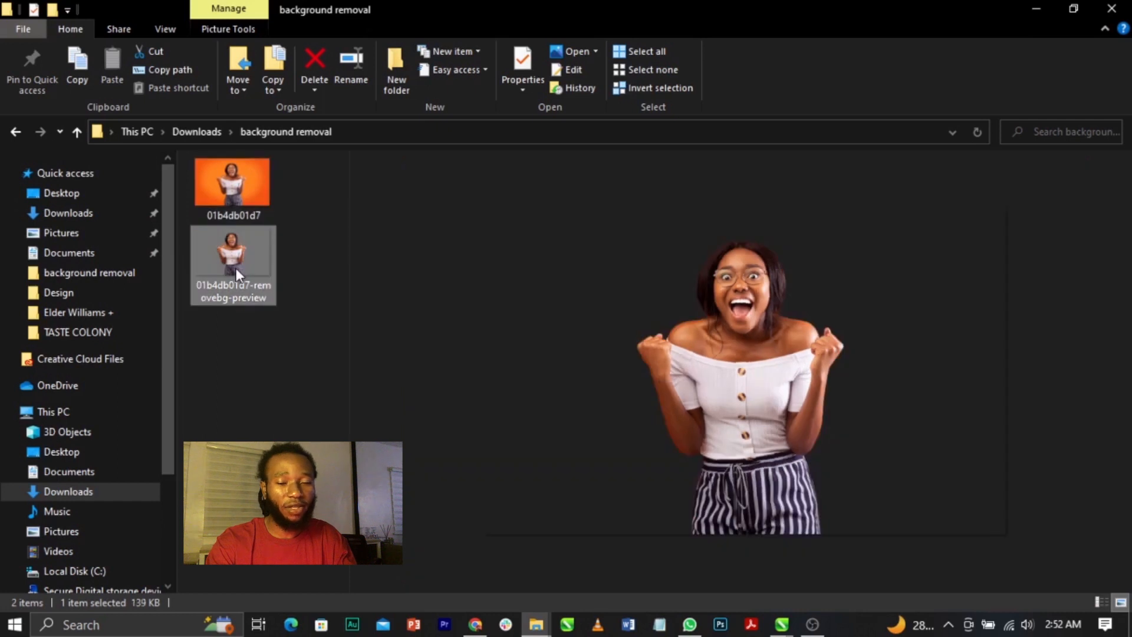